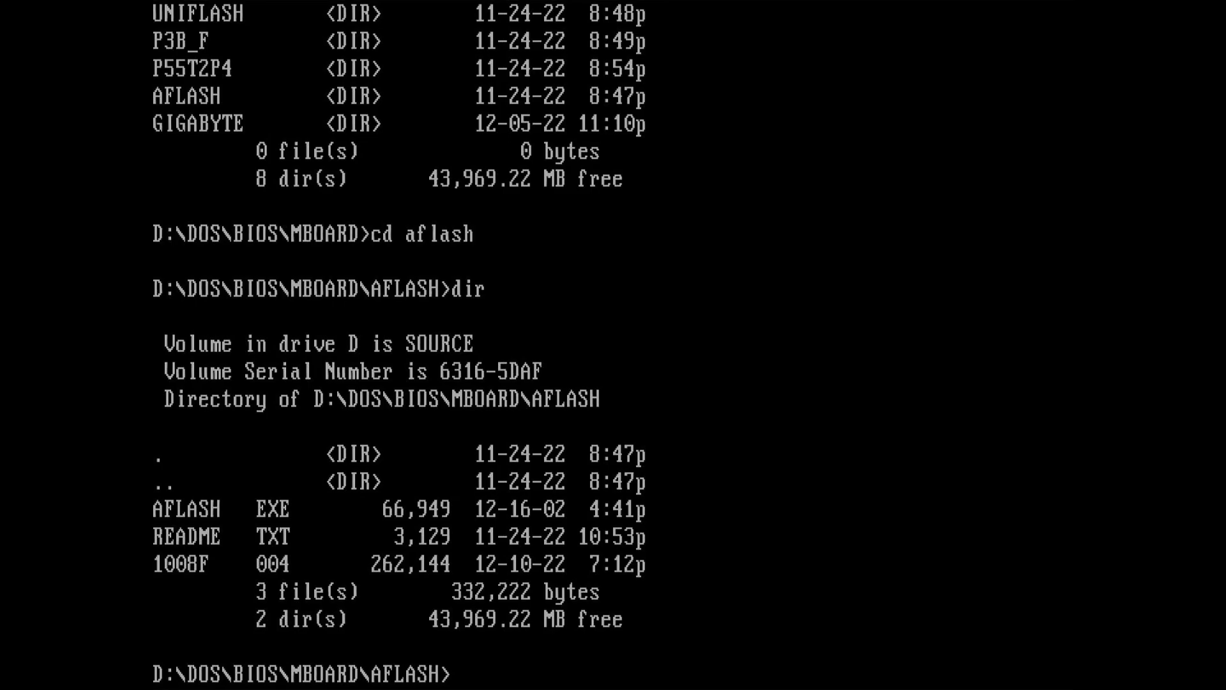
# Start aflash, supply 1008F.004 as the new BIOS file, and answer Y to the older-date warning.
pyautogui.write('aflash')
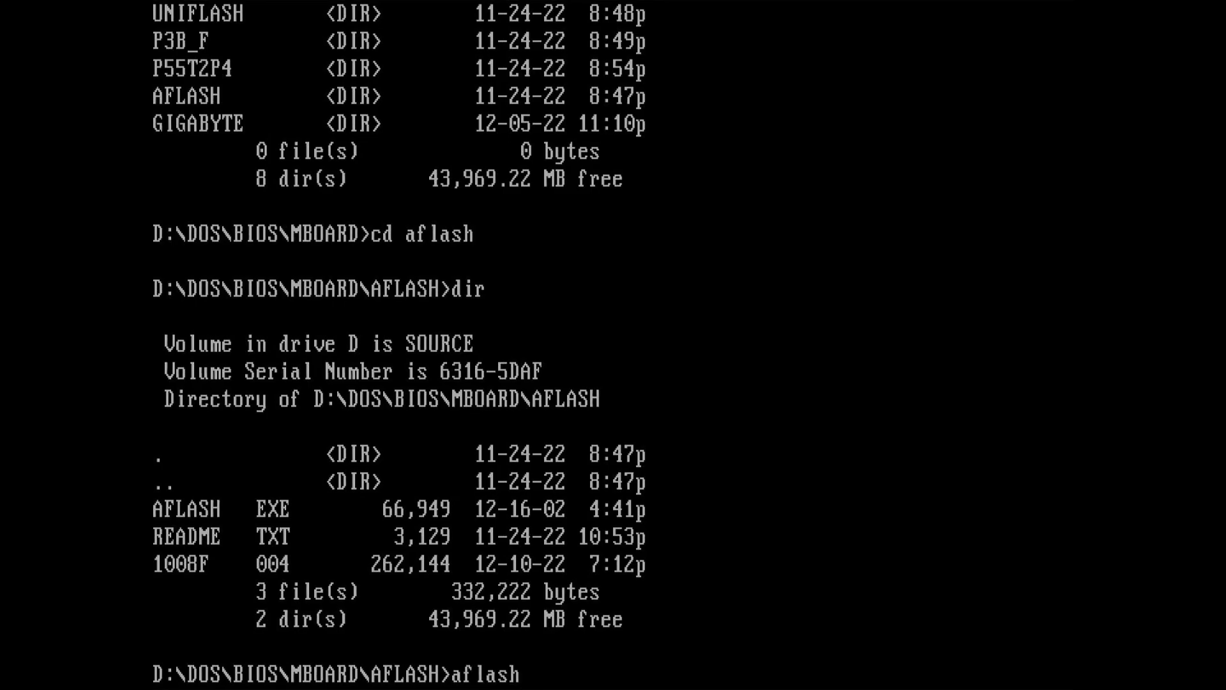
pyautogui.press('Return')
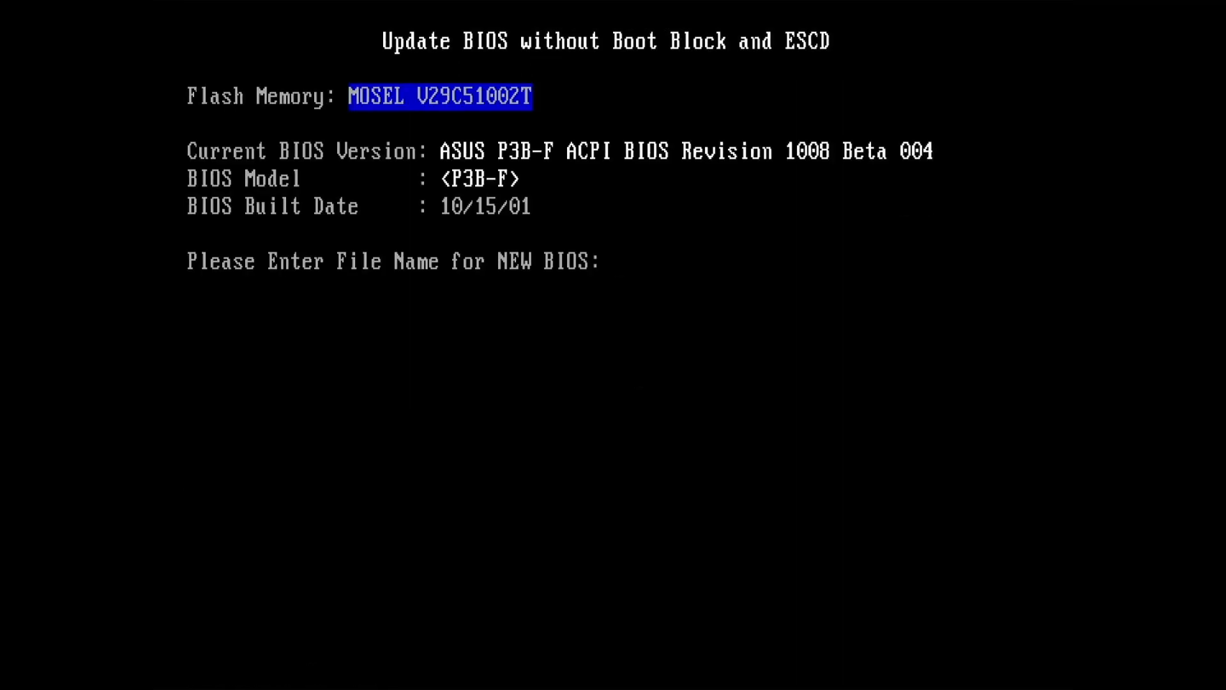
pyautogui.write('1008')
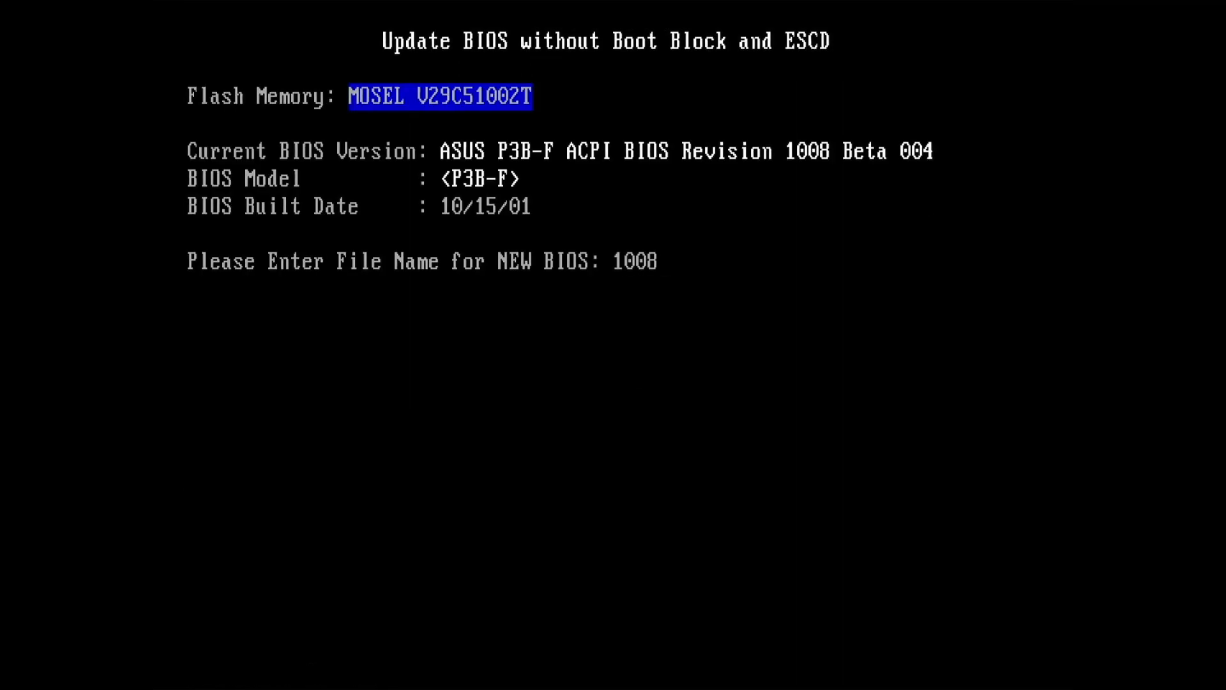
pyautogui.write('F.00')
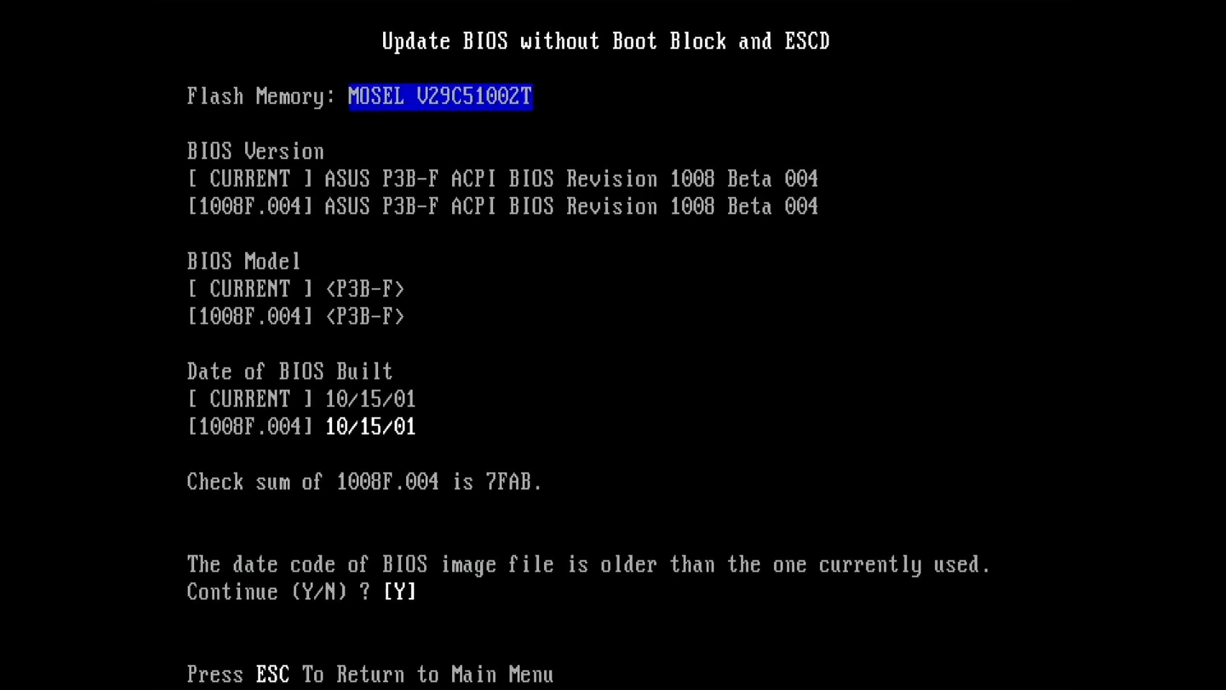
pyautogui.press('Y')
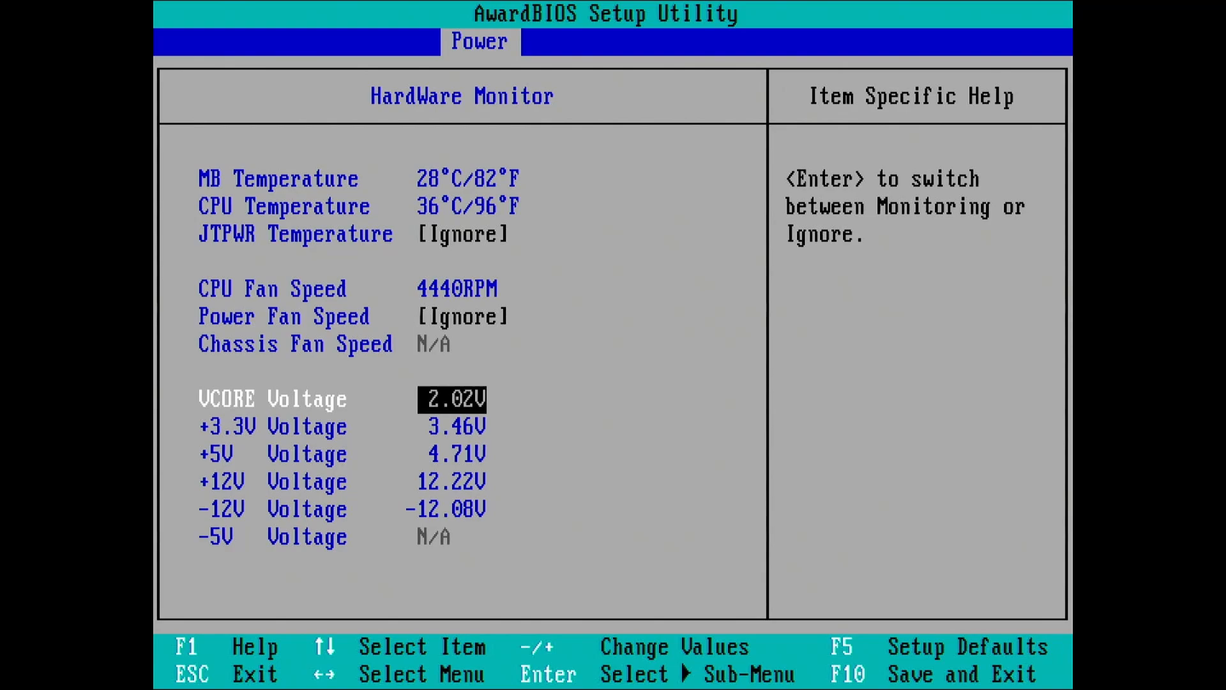
pyautogui.press('down')
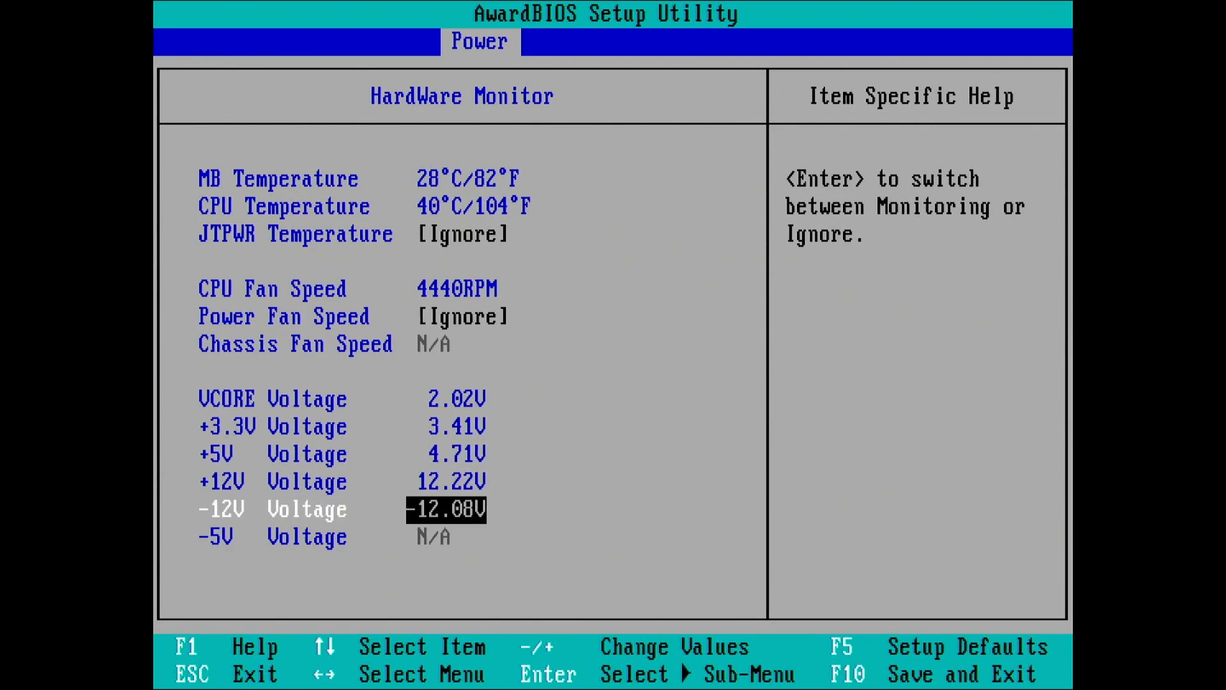
pyautogui.press('up')
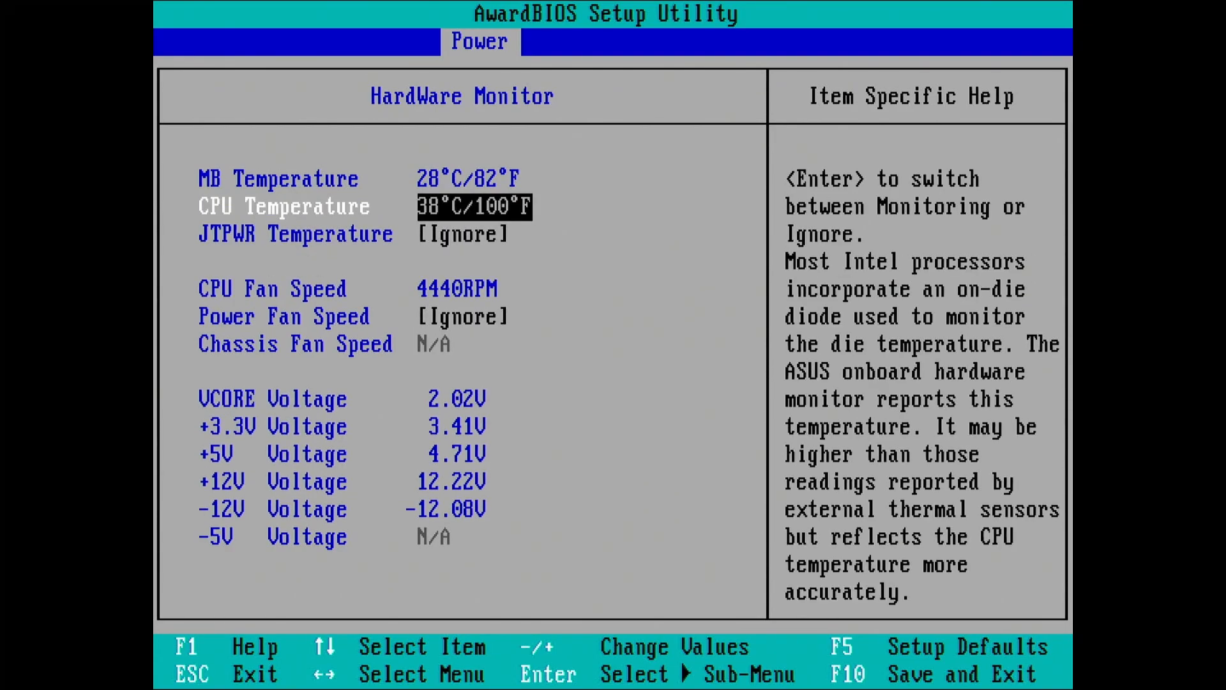